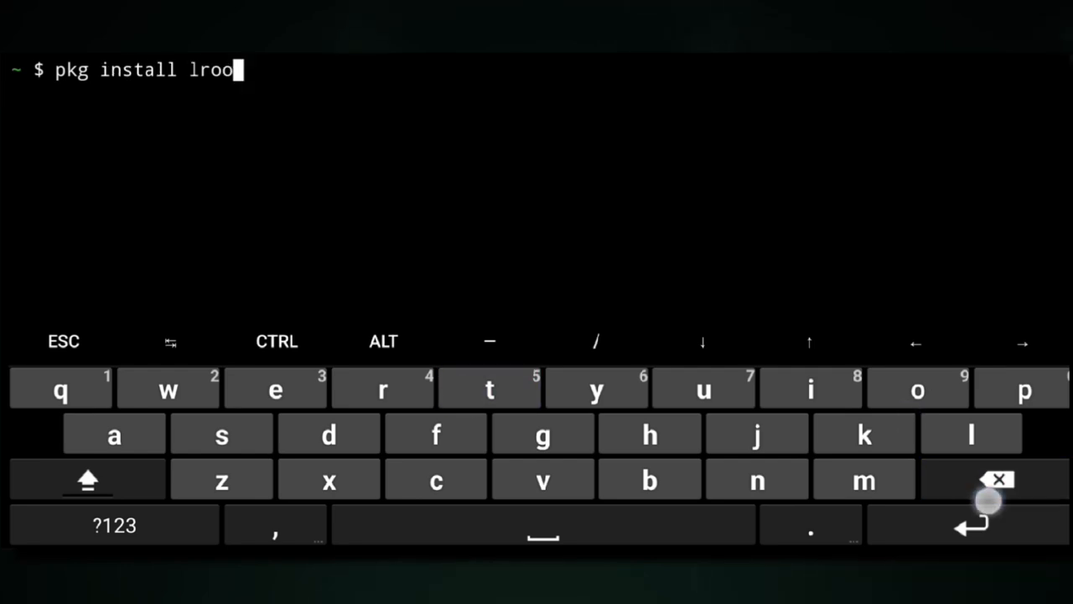
Run the pkg install command for proot-distro
type("pd list")
key("Return")
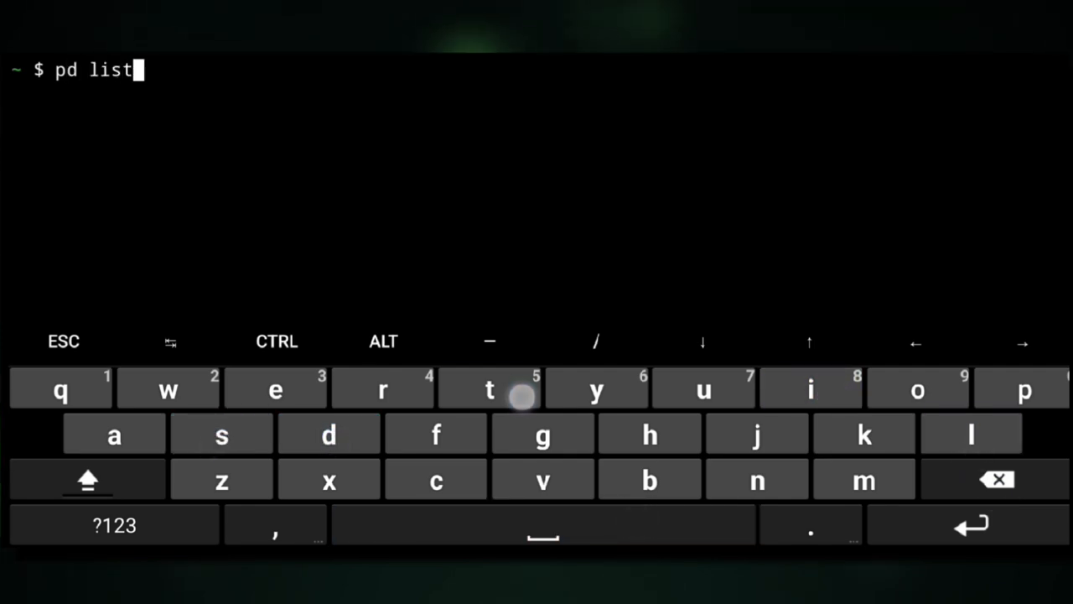
Run pd list and scroll through the available distributions with aliases and install status
key("Return")
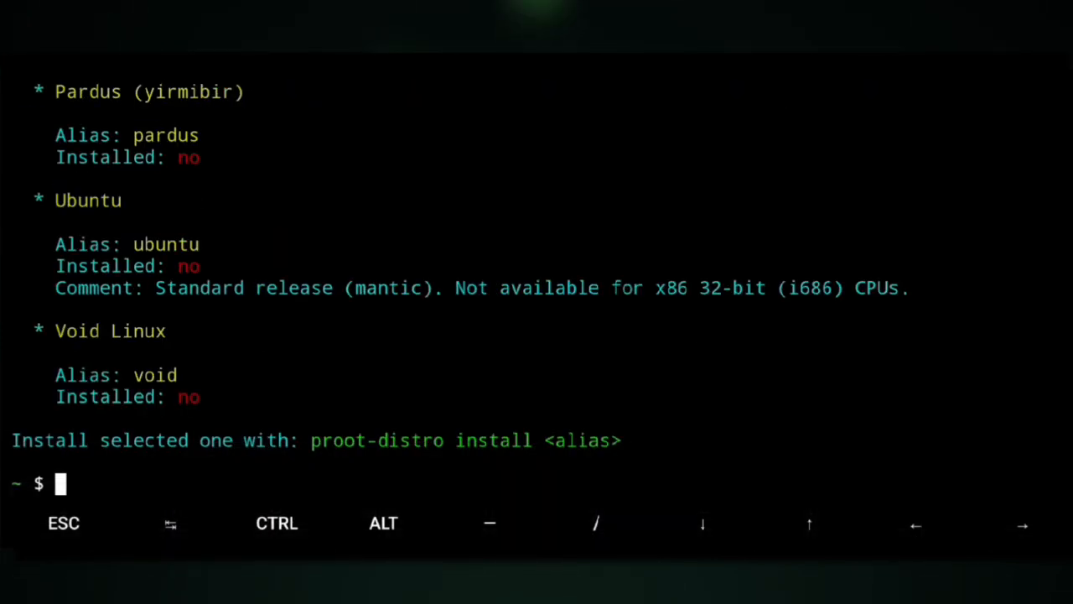
scroll("up", 3)
type("uname -m")
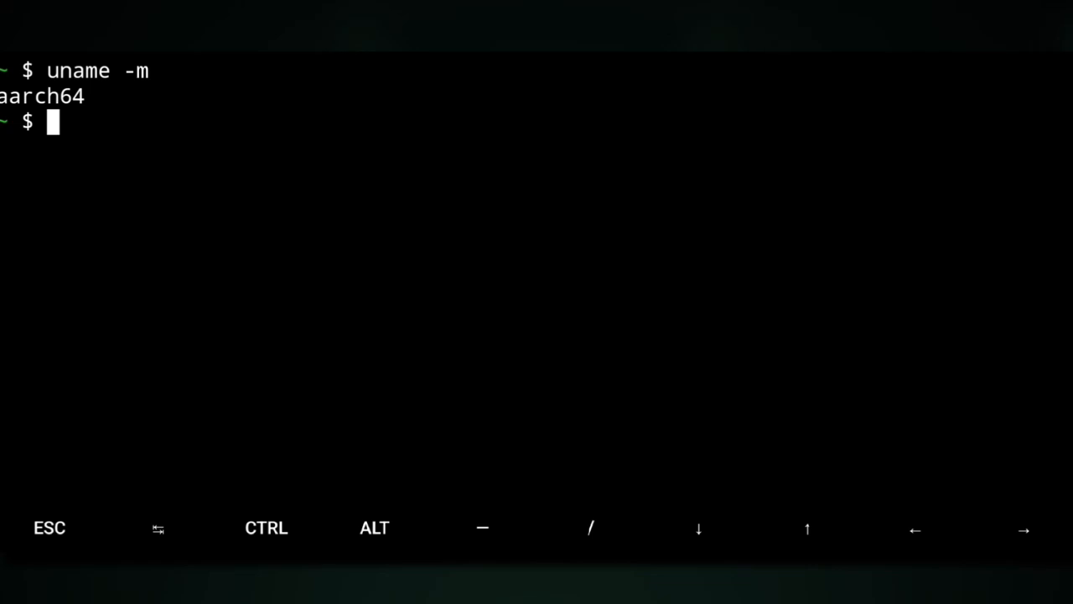
Run proot-distro to install and log into Artix Linux
type("p")
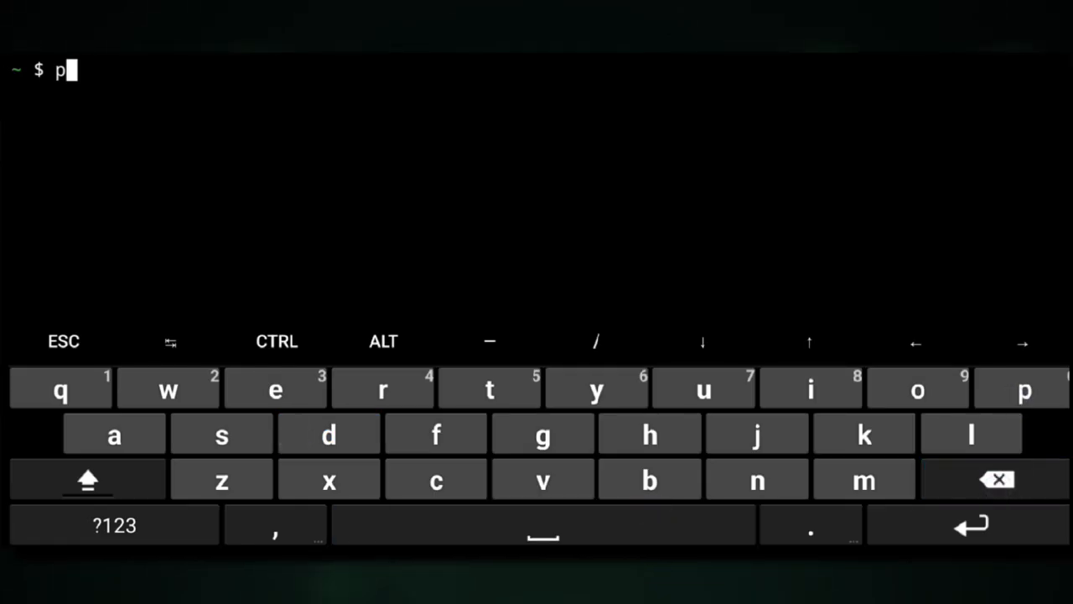
type("root-distro")
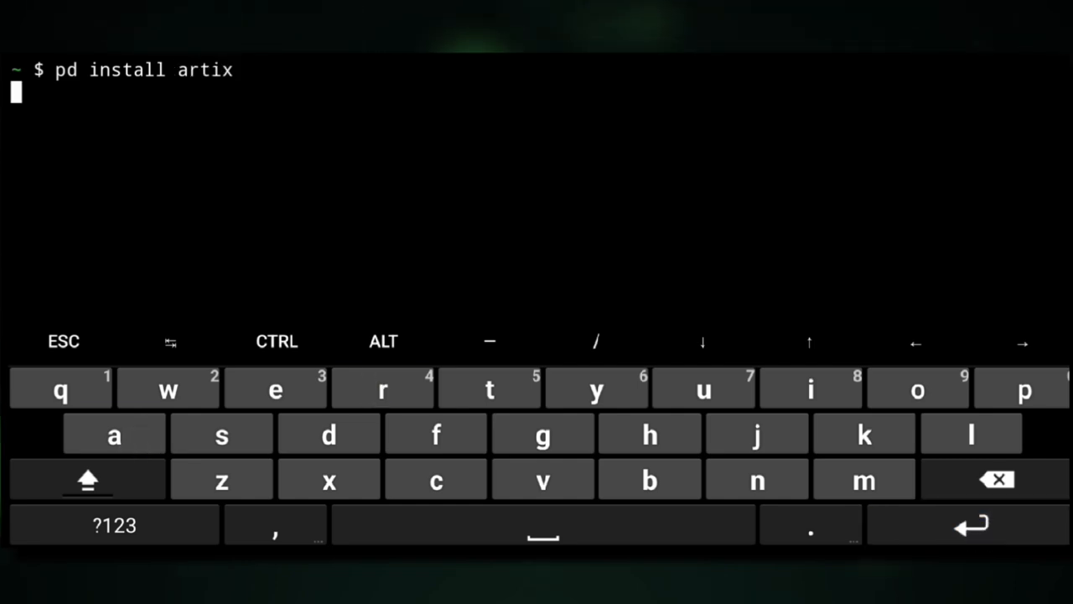
key("Return")
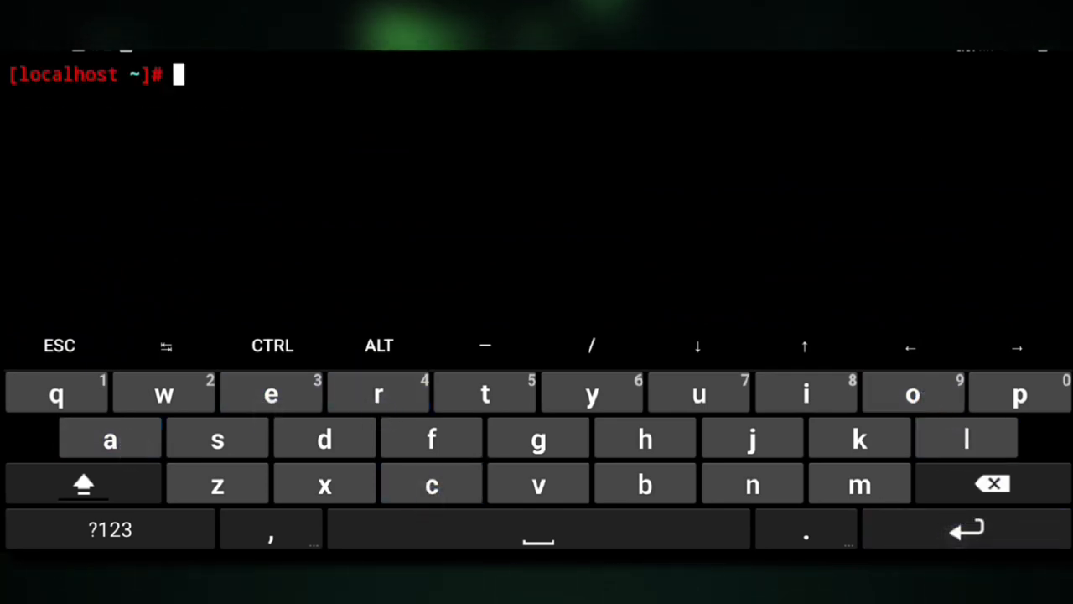
Start a full package upgrade inside Artix with pacman -Syu
type("pacman -Syu")
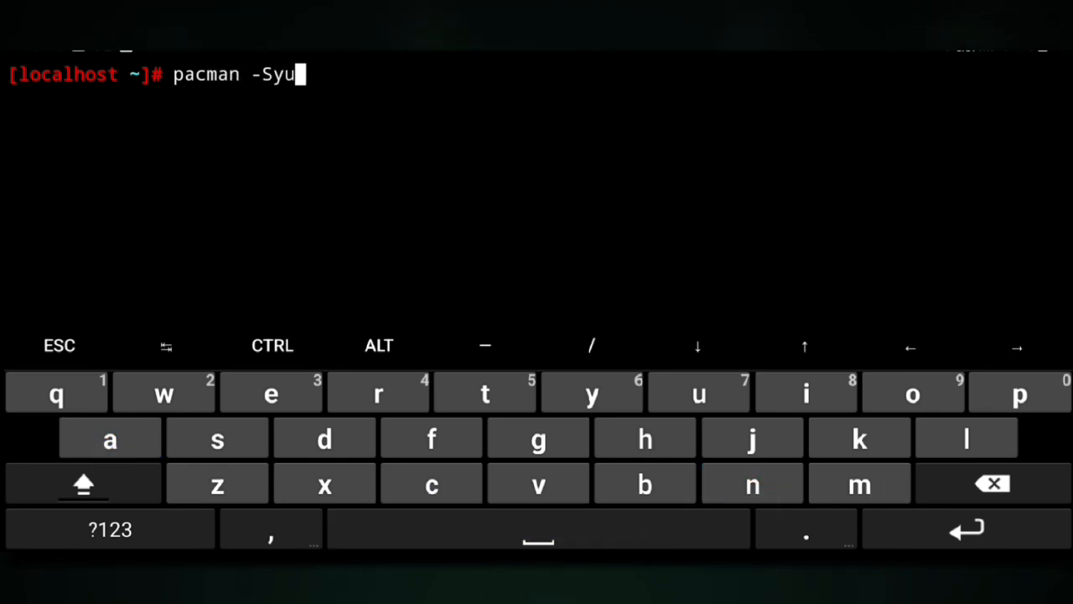
key("Return")
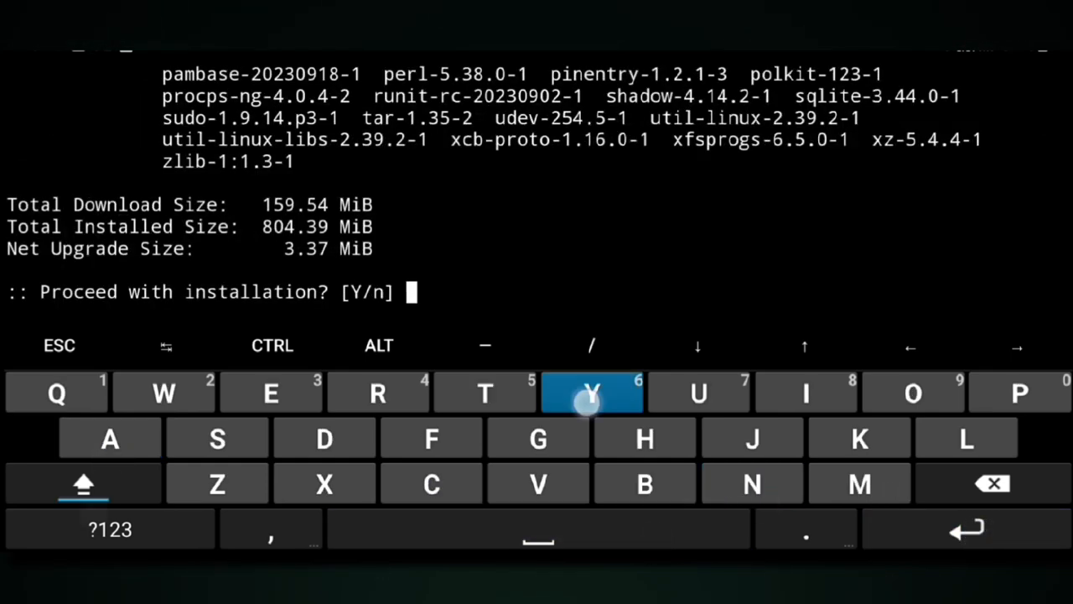